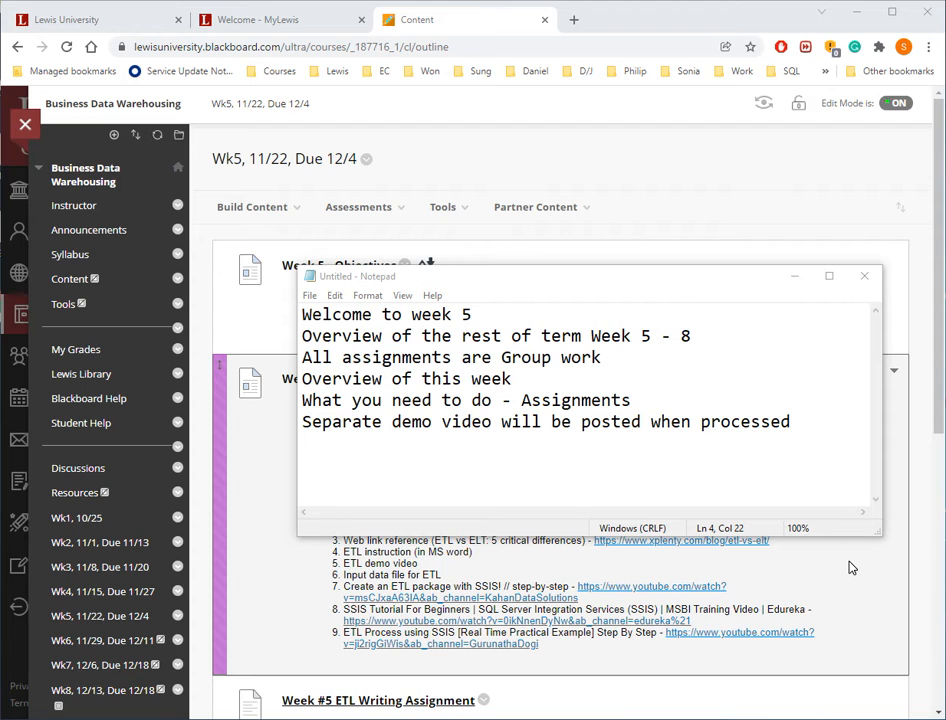
mouse_move(507, 280)
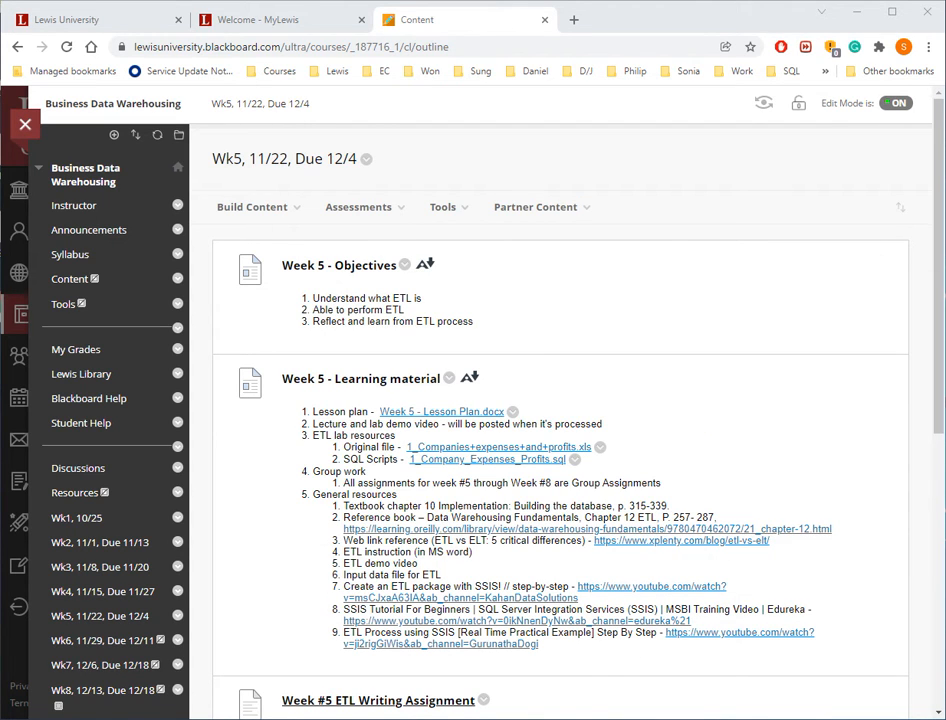
left_click(358, 207)
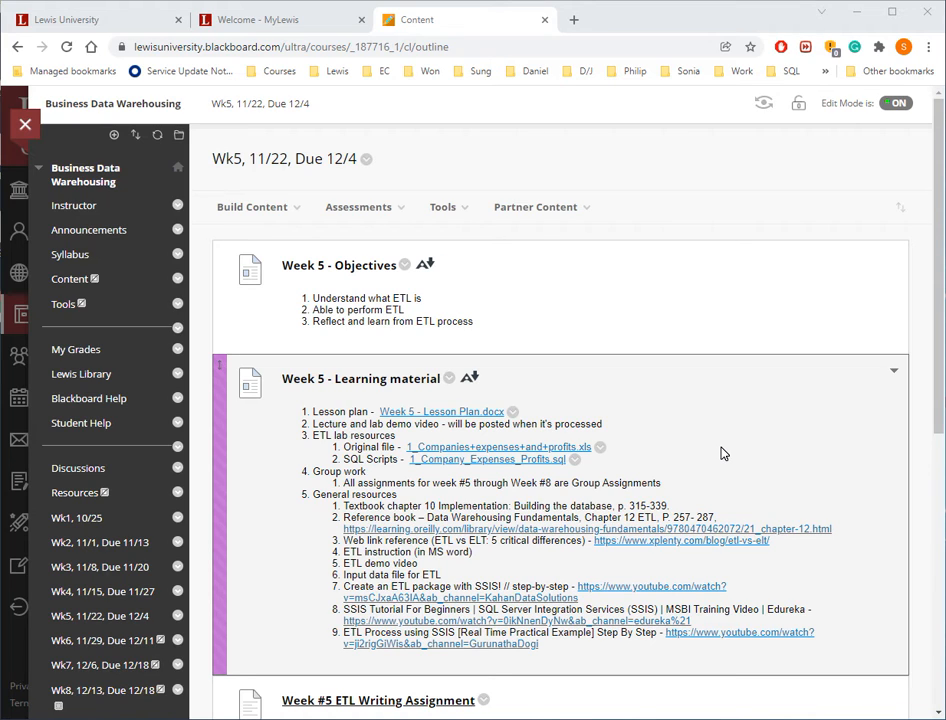
mouse_move(535, 349)
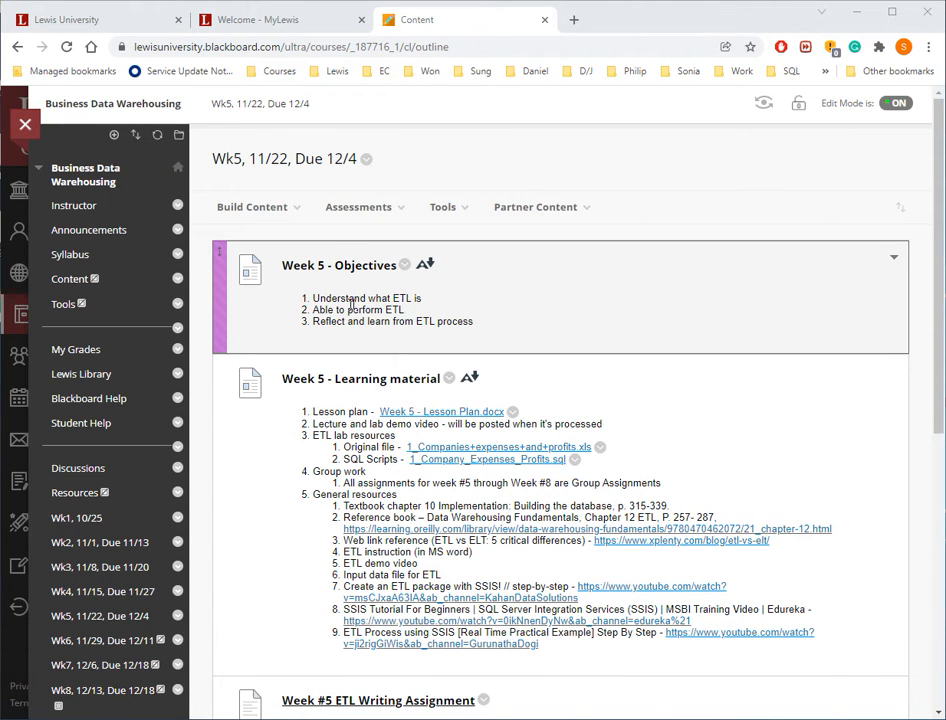
mouse_move(430, 300)
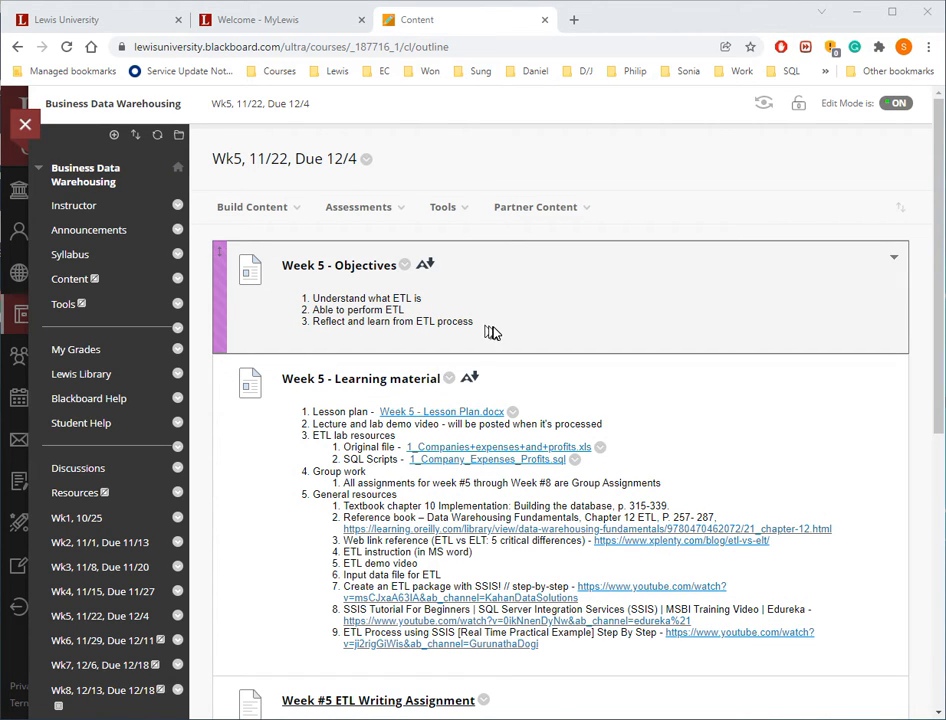
Scroll the Wk5 page down past the learning material to the ETL Writing Assignment questions
scroll("down", 3)
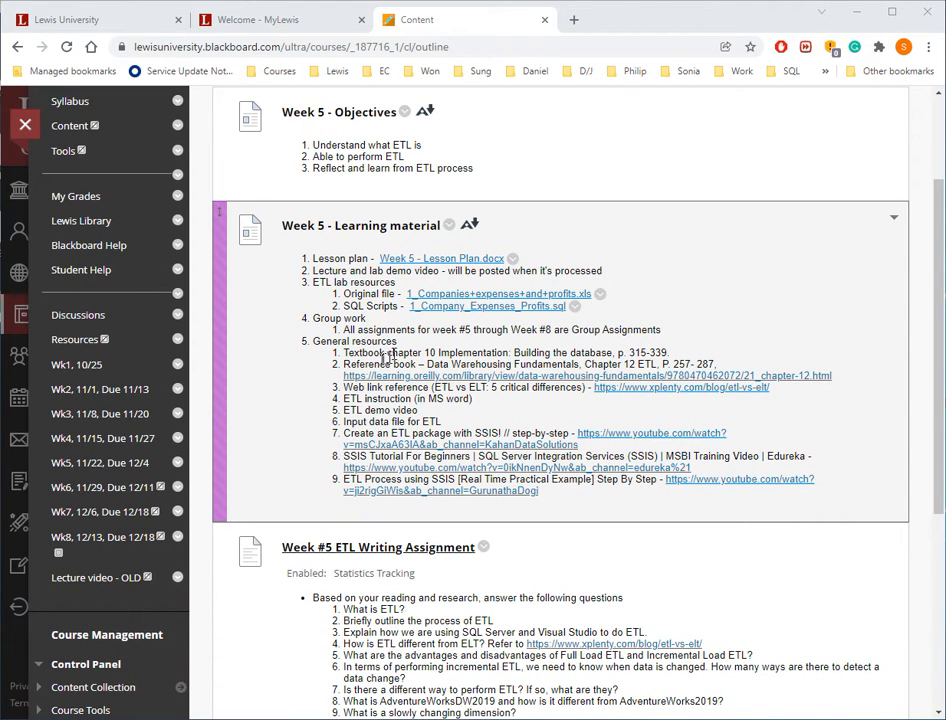
mouse_move(618, 273)
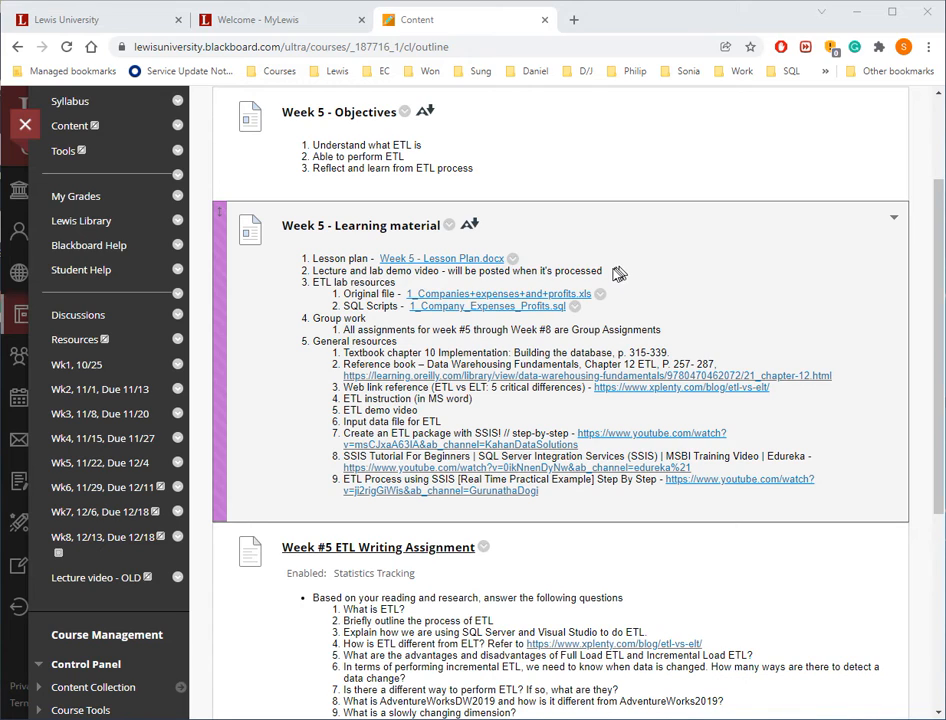
mouse_move(607, 275)
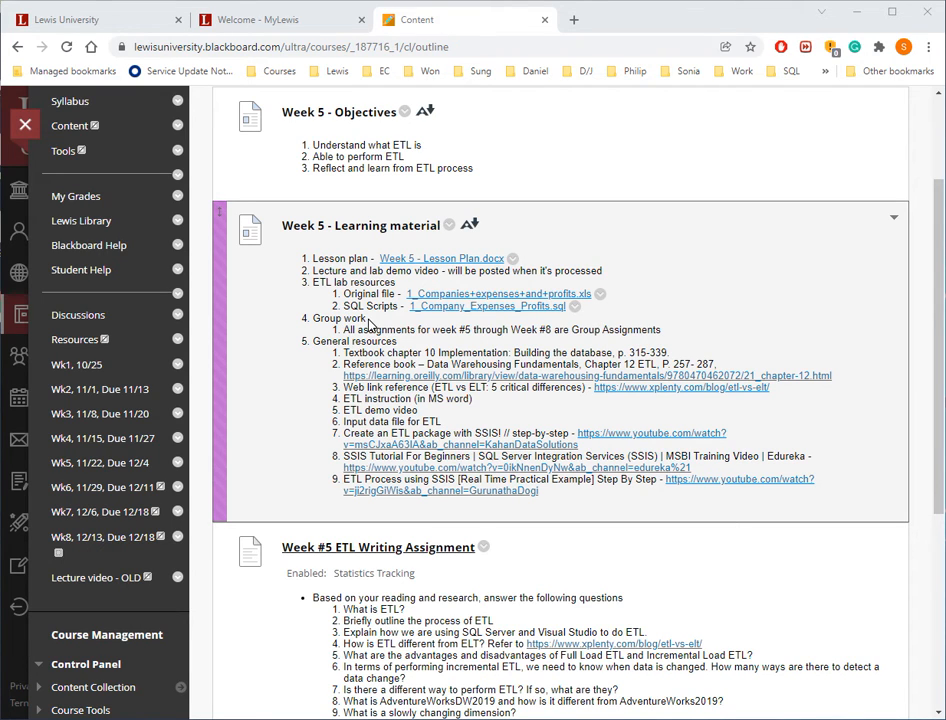
mouse_move(600, 472)
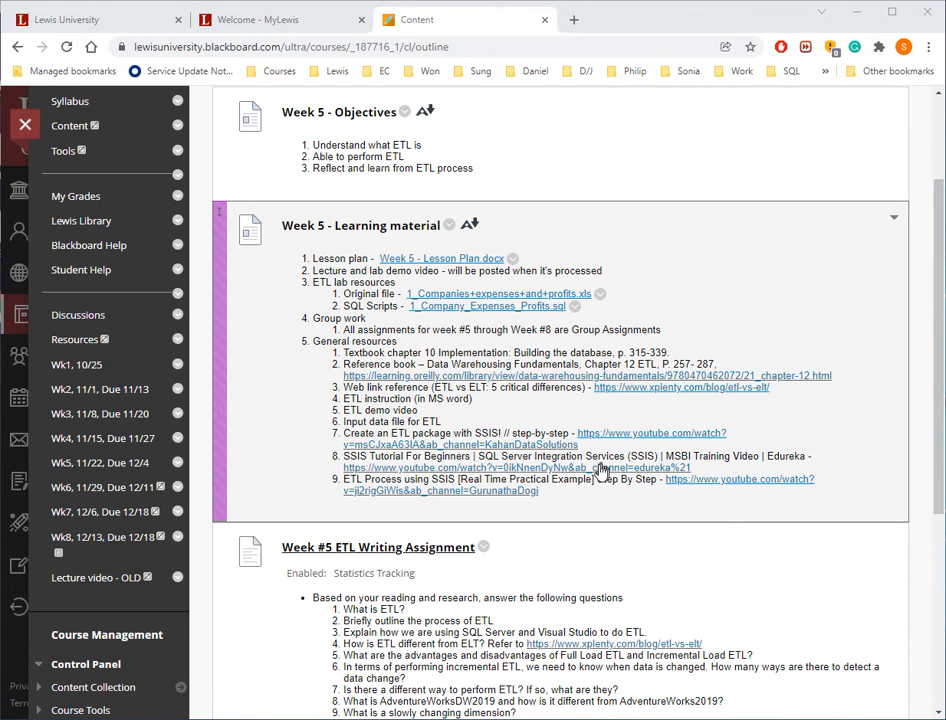
scroll("down", 3)
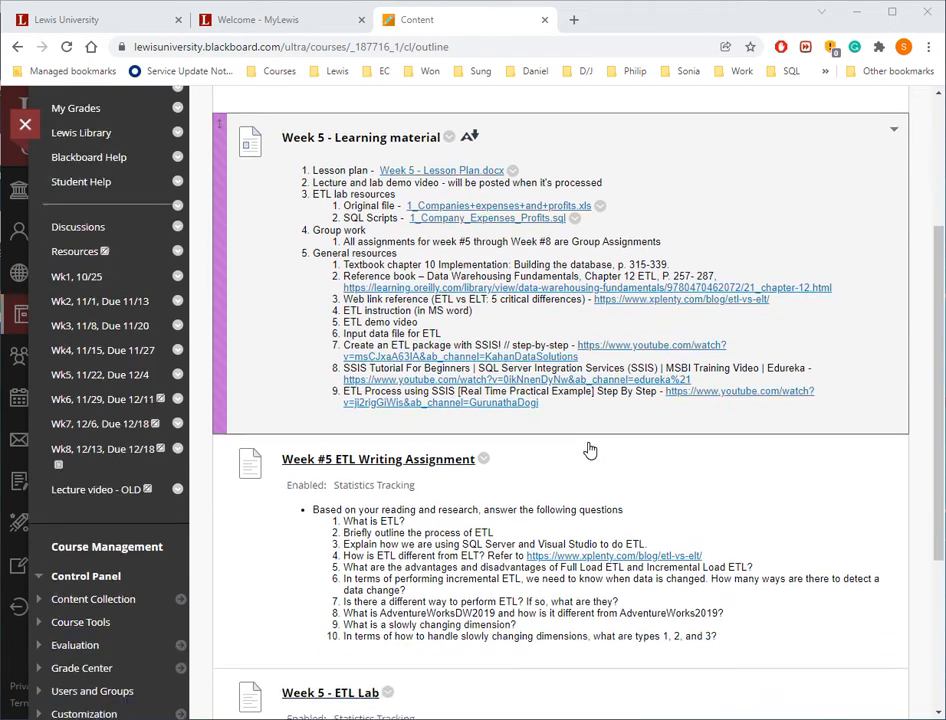
Scroll the course page down to the Week 5 - ETL Lab and ETL Reflection items
scroll("down", 3)
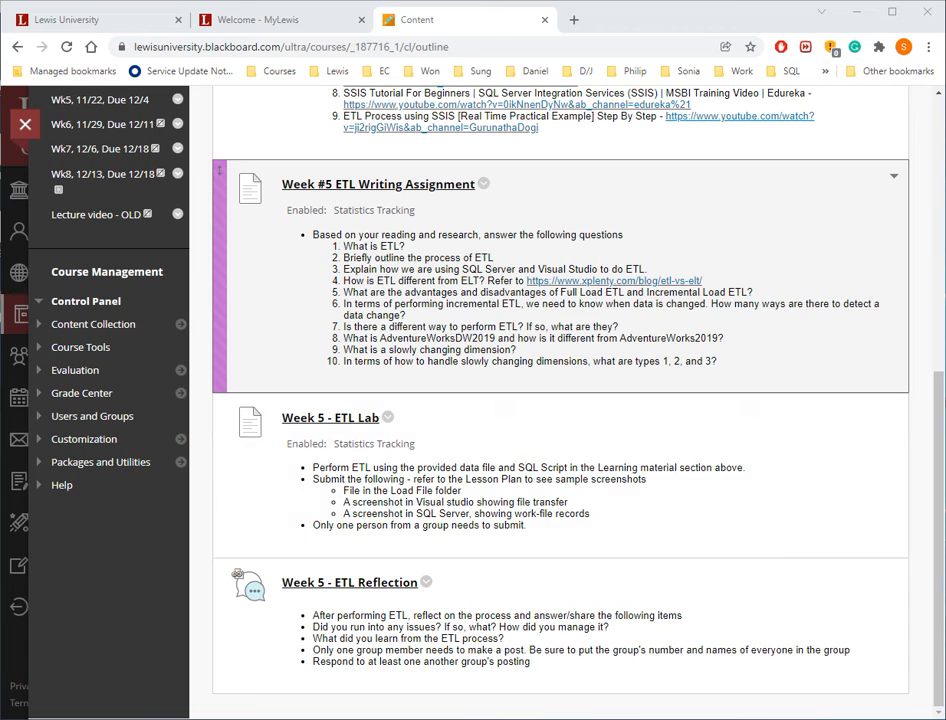
mouse_move(393, 213)
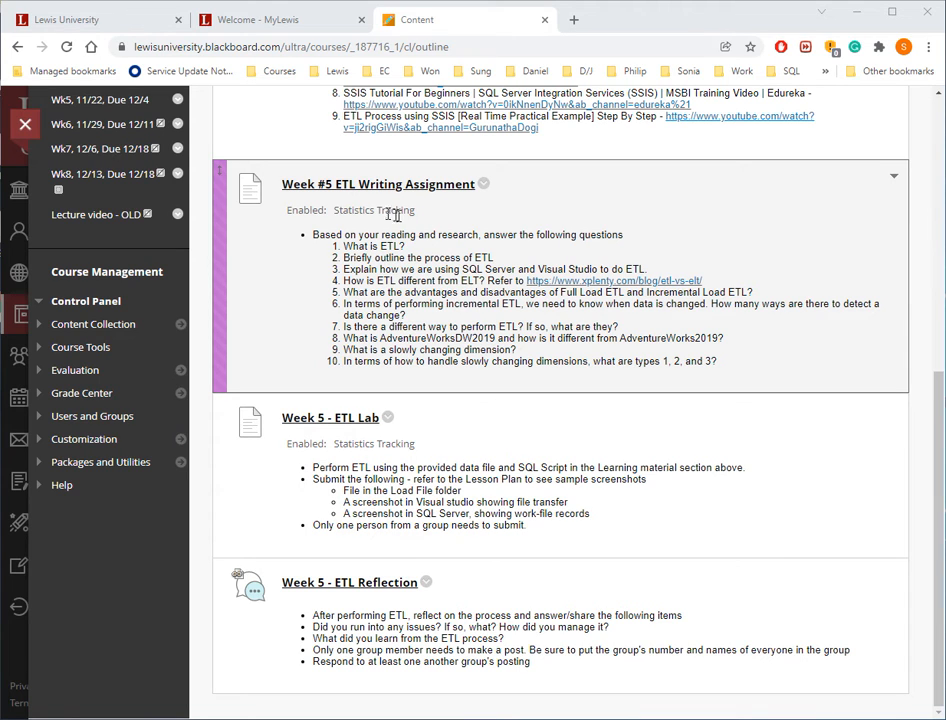
mouse_move(510, 260)
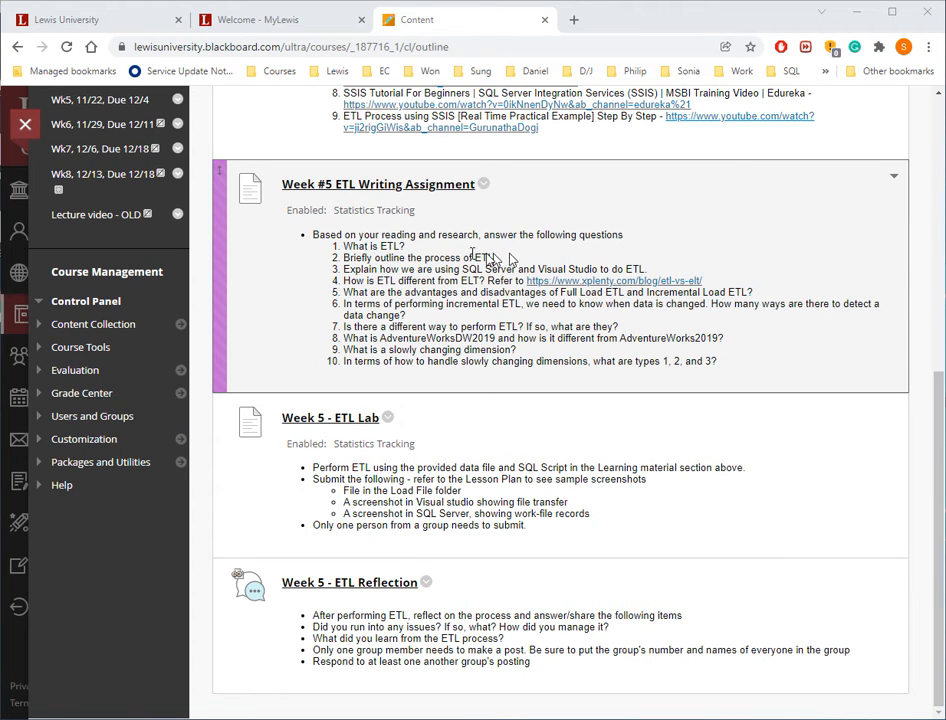
mouse_move(533, 257)
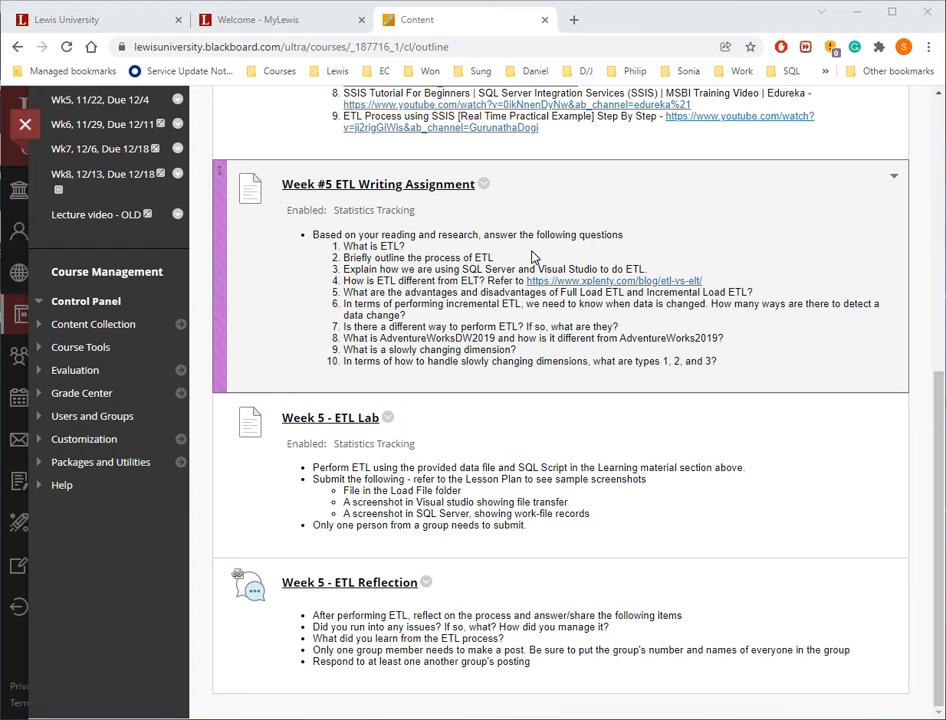
mouse_move(538, 318)
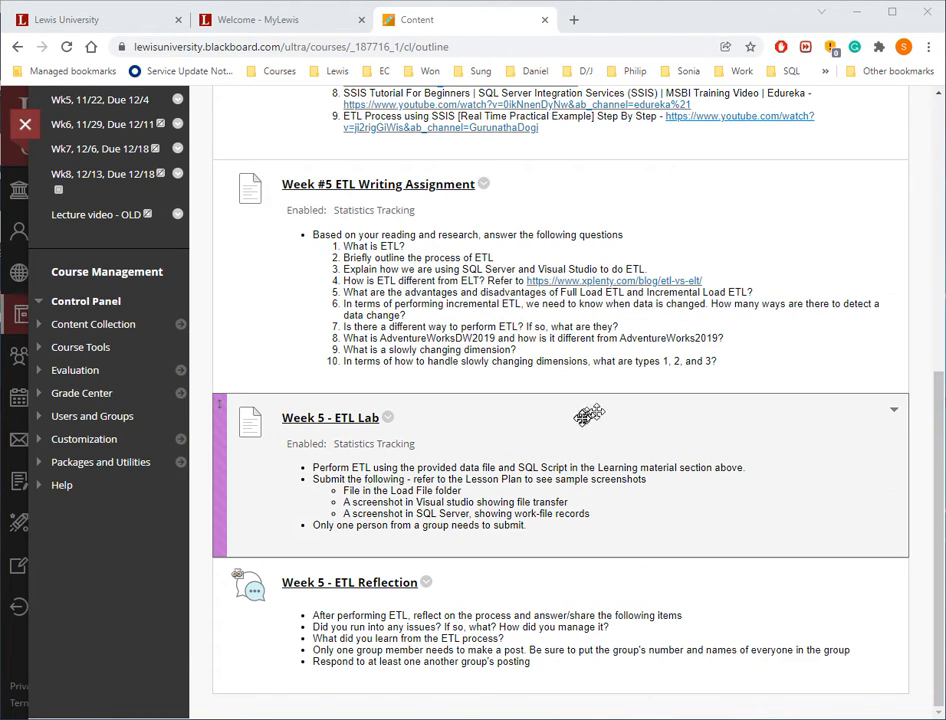
mouse_move(413, 443)
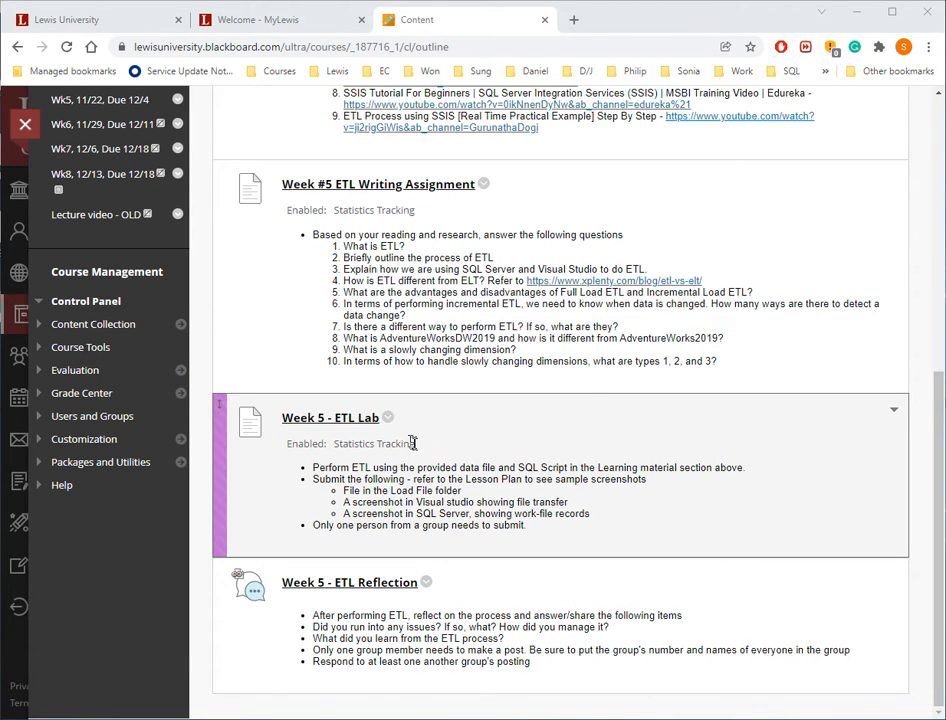
mouse_move(485, 462)
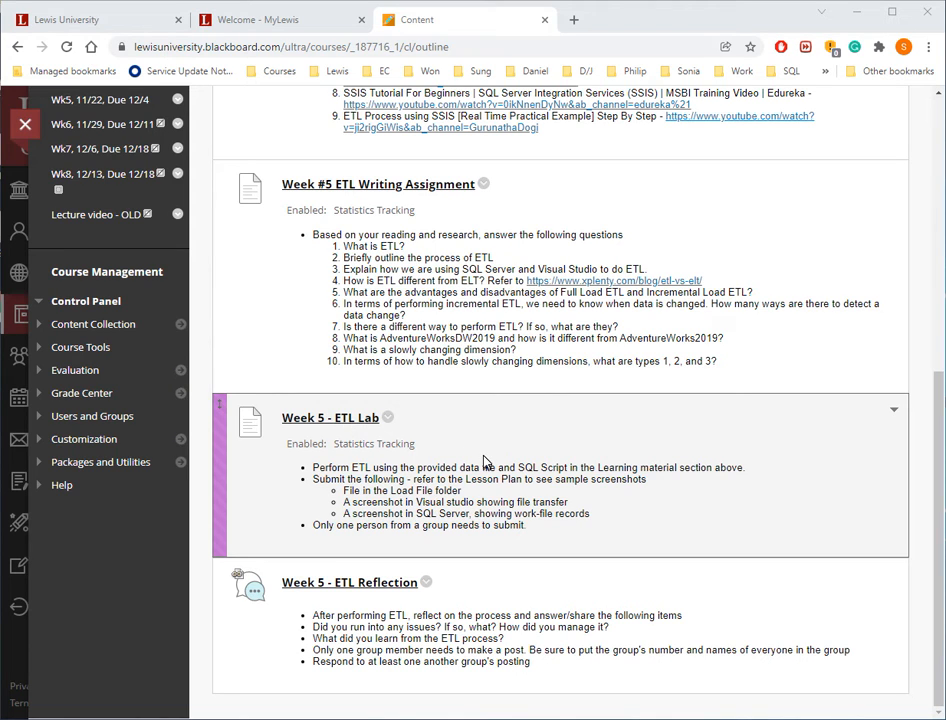
mouse_move(357, 442)
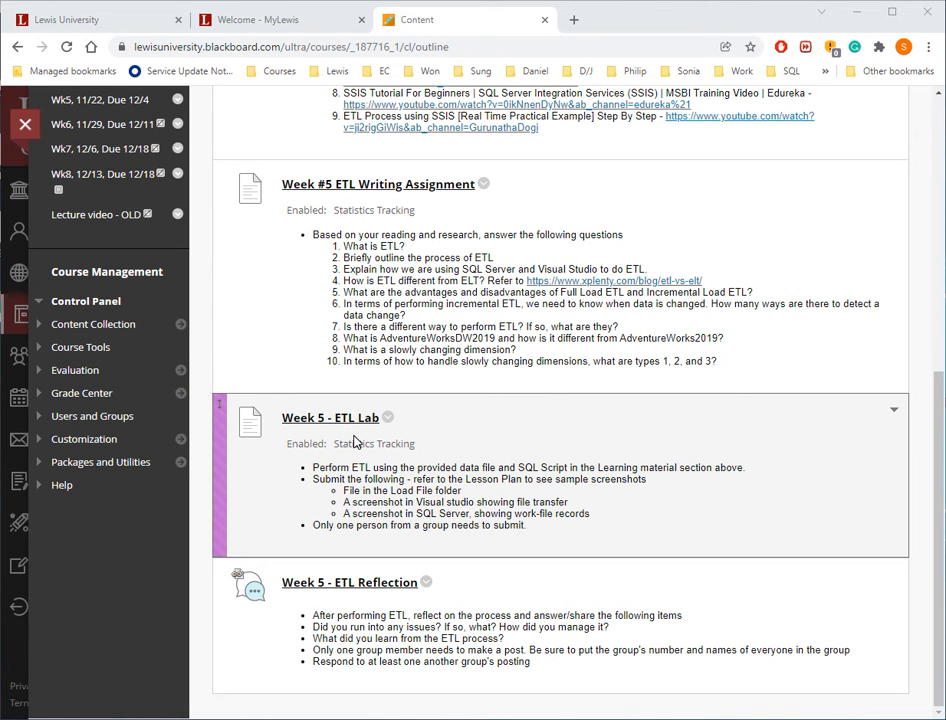
mouse_move(356, 442)
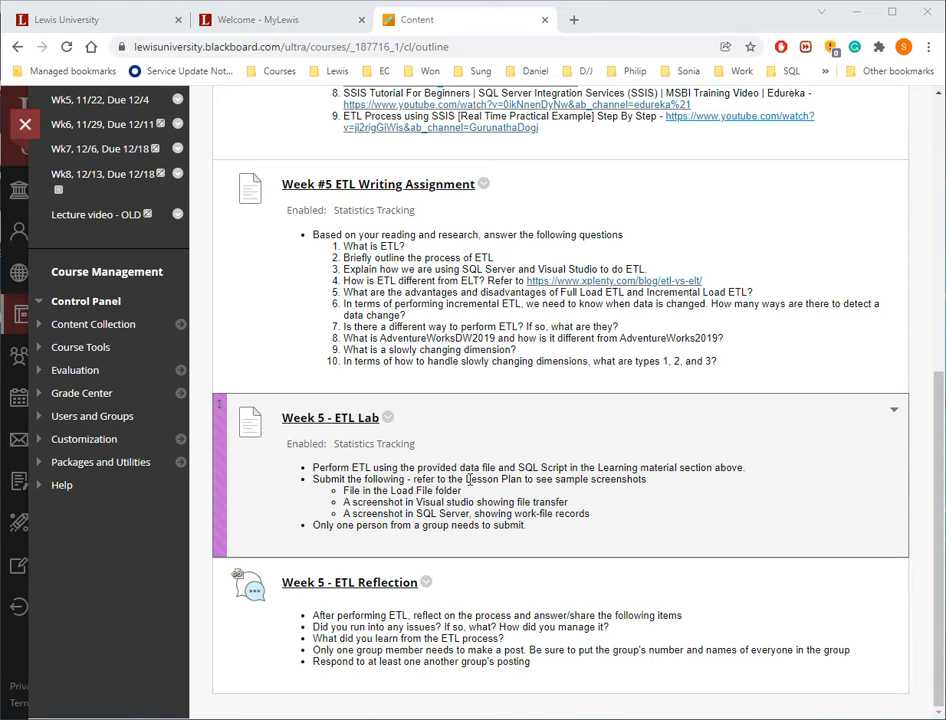
scroll("up", 3)
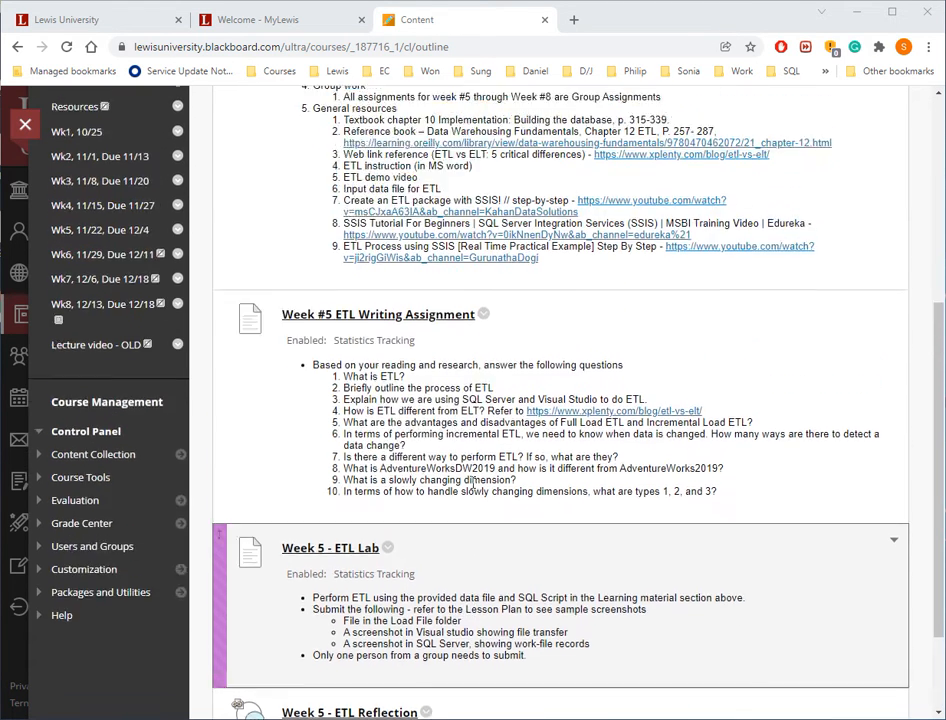
scroll("up", 3)
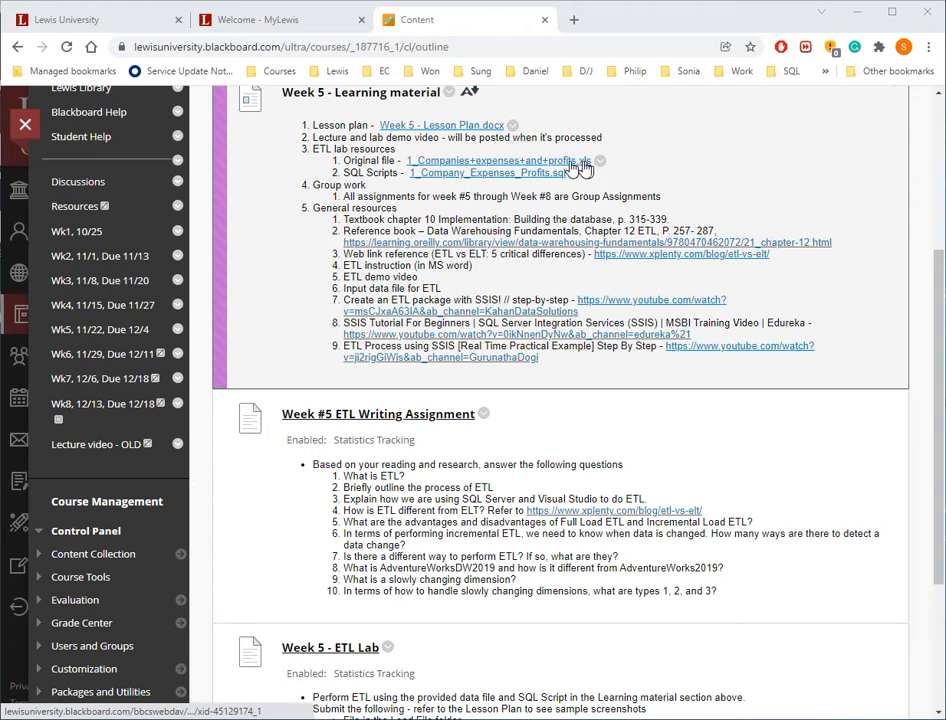
scroll("down", 3)
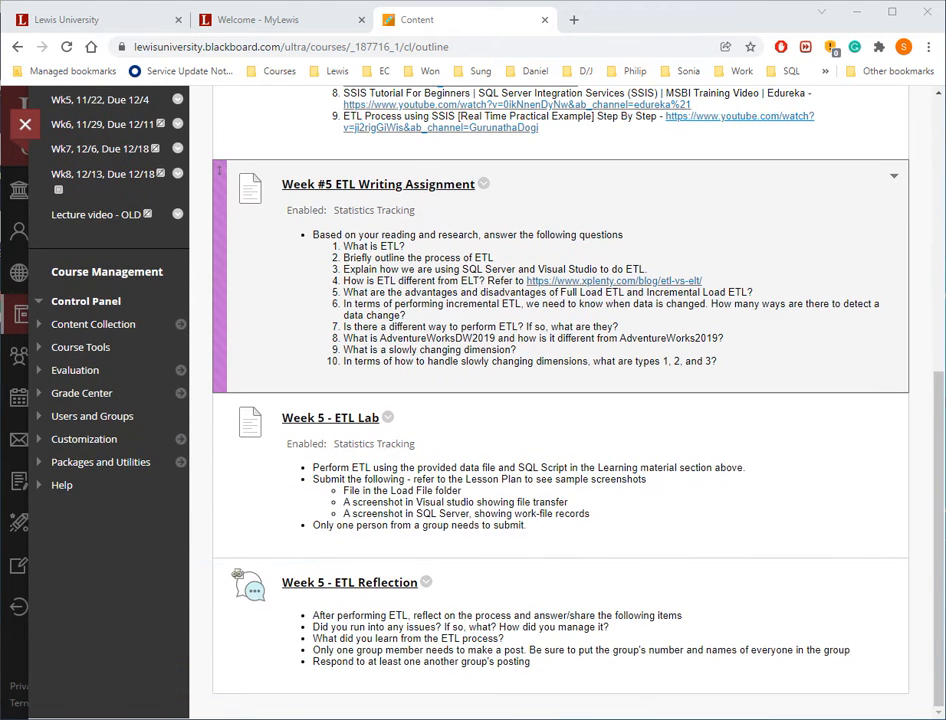
mouse_move(568, 550)
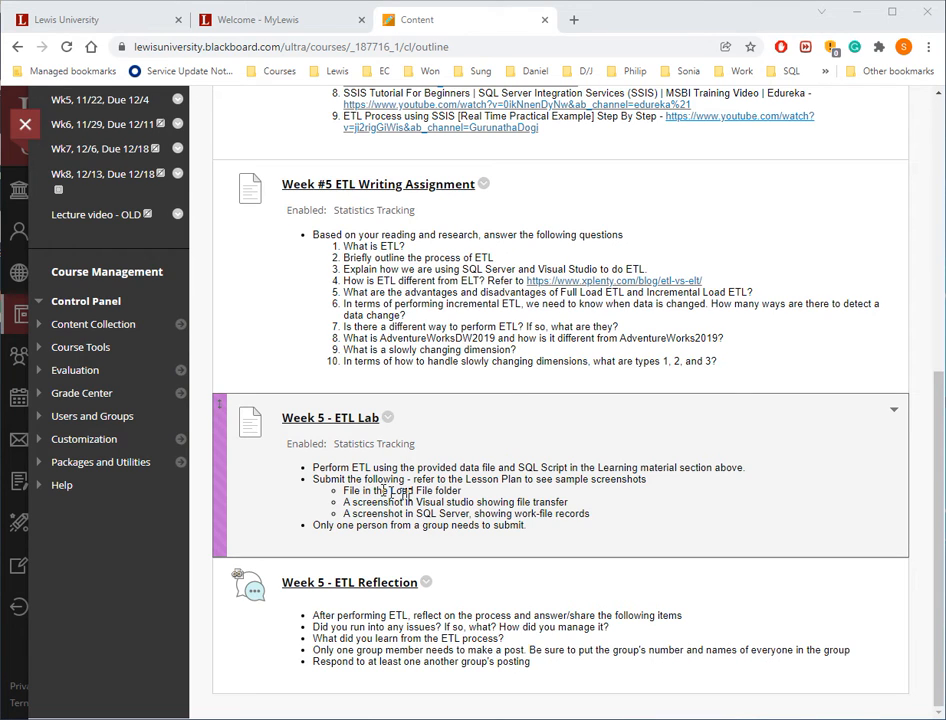
mouse_move(465, 497)
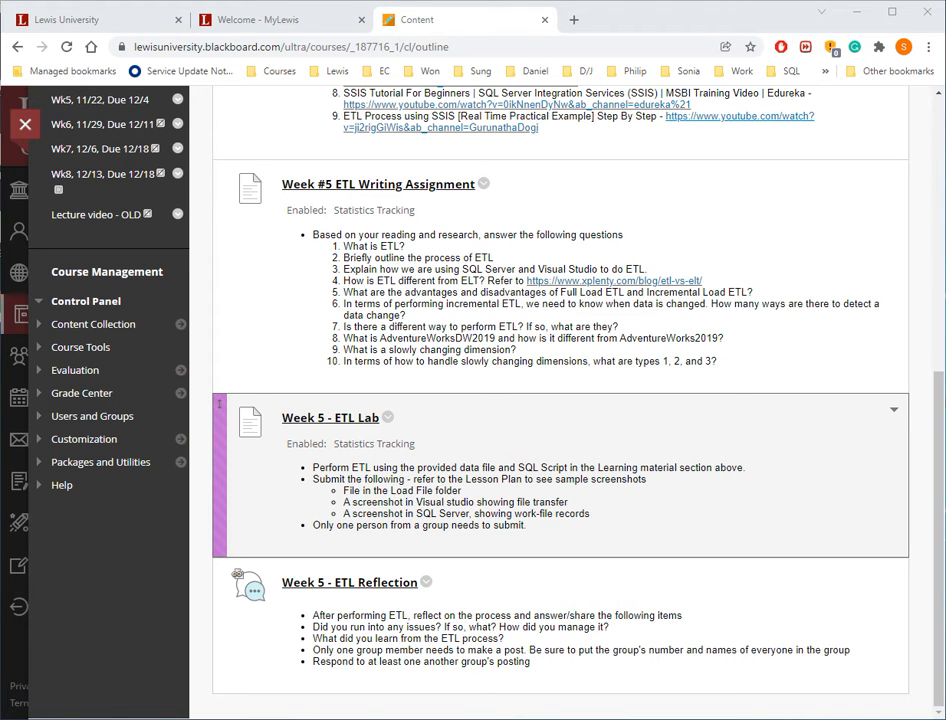
scroll("down", 3)
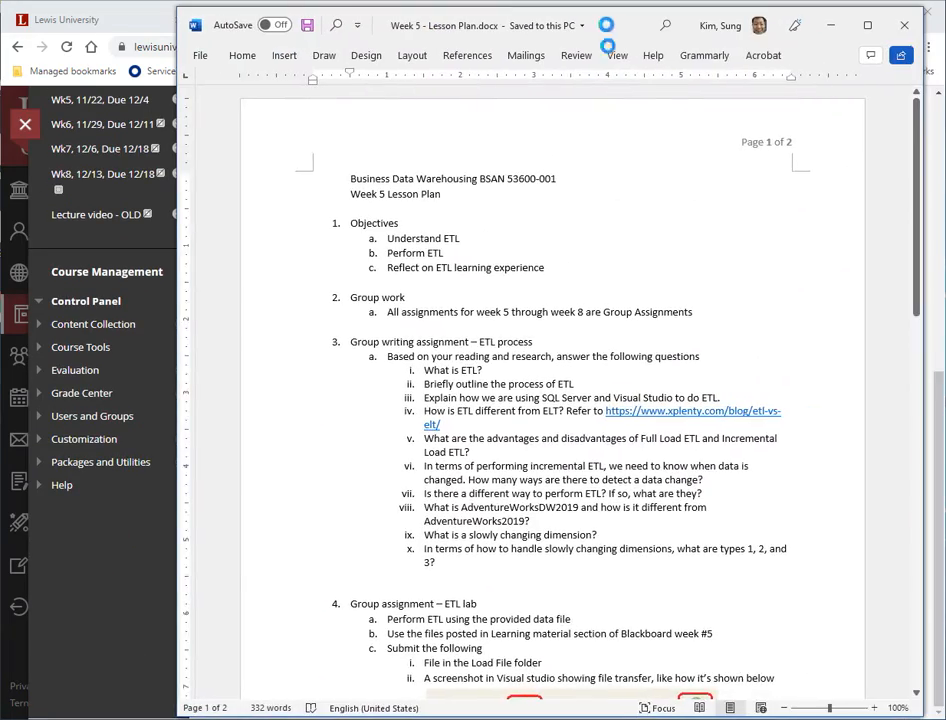
Scroll the lesson plan past the Visual Studio screenshot to page 2's SQL Server screenshot
scroll("down", 3)
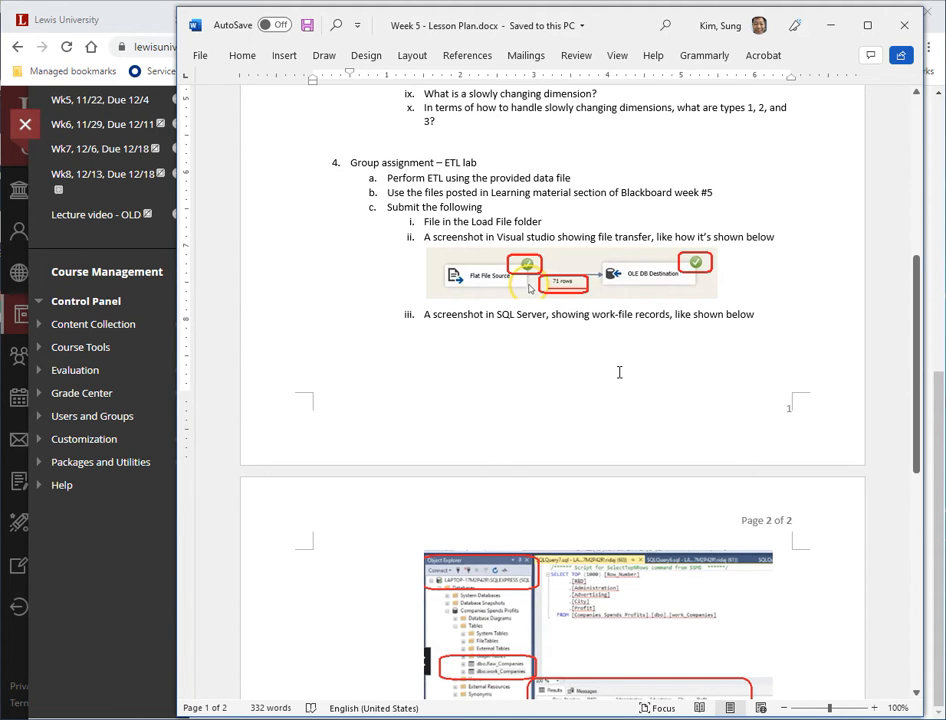
mouse_move(603, 332)
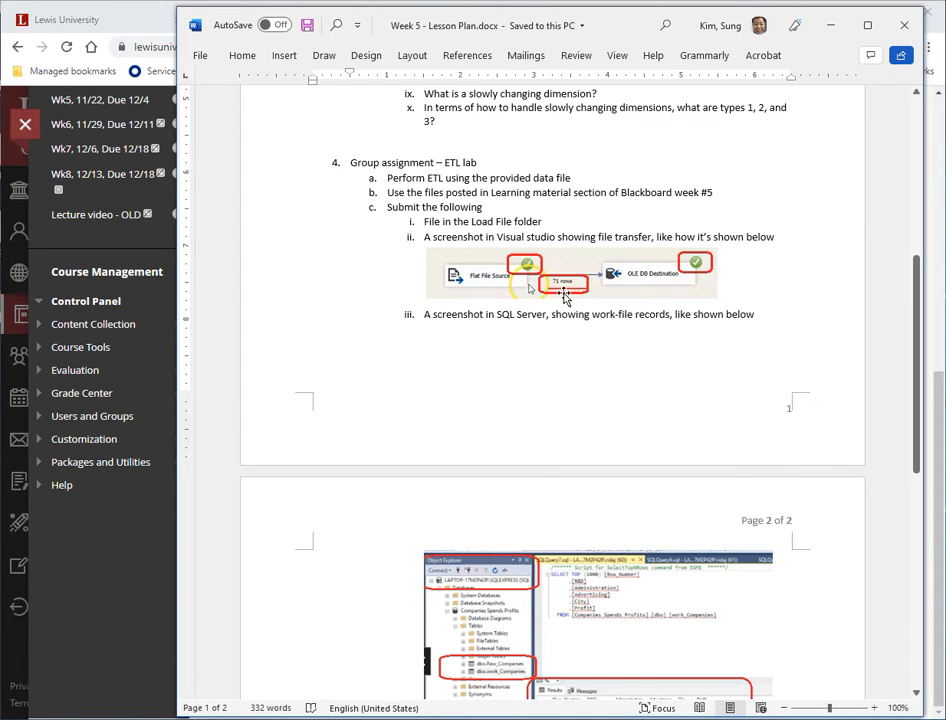
mouse_move(674, 423)
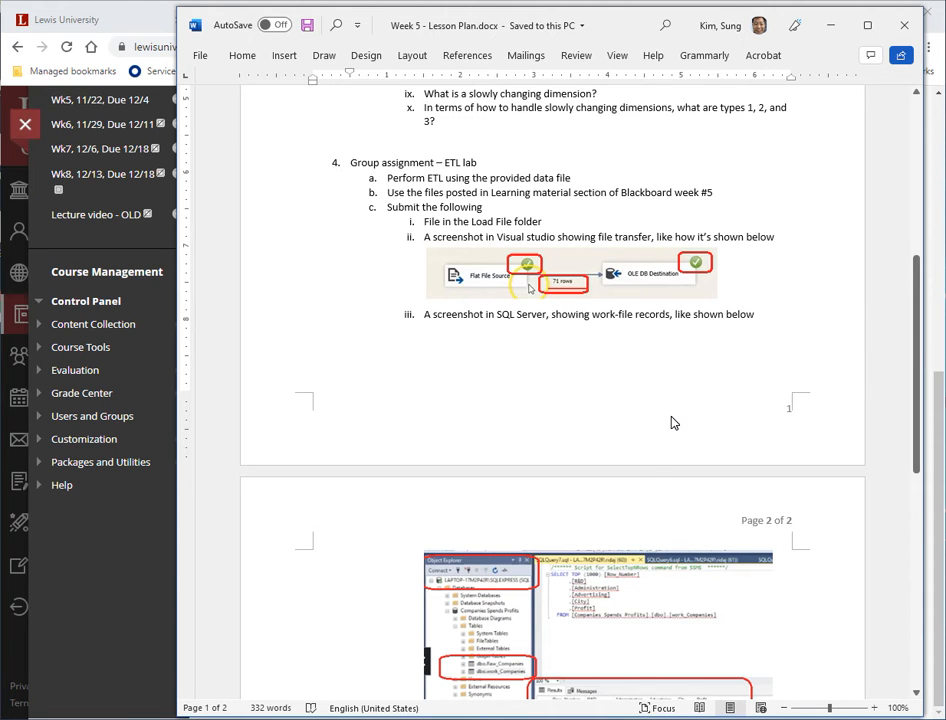
scroll("down", 3)
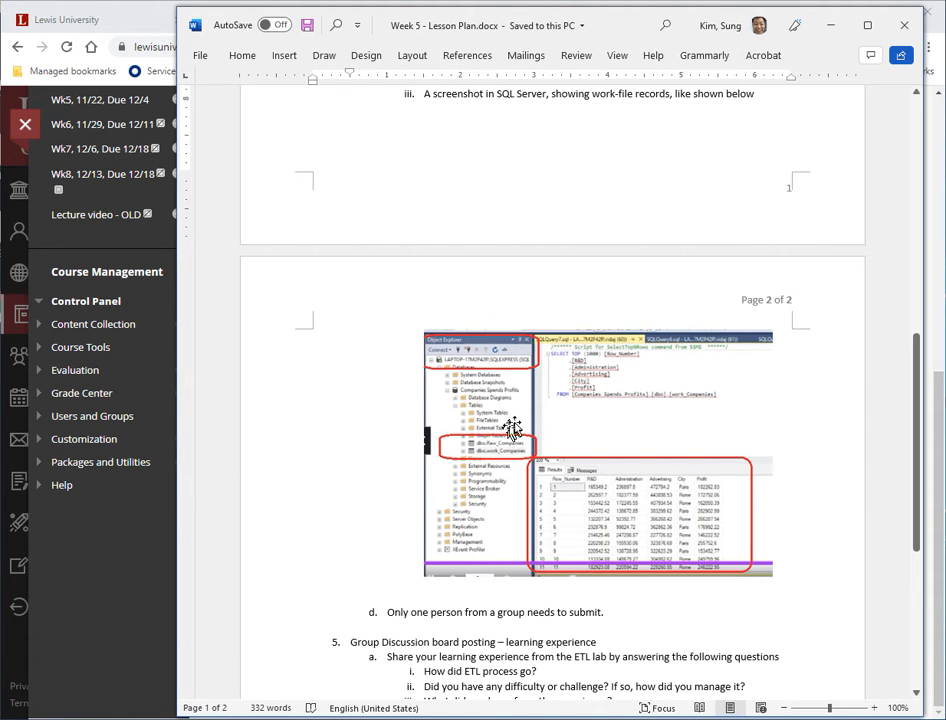
mouse_move(445, 372)
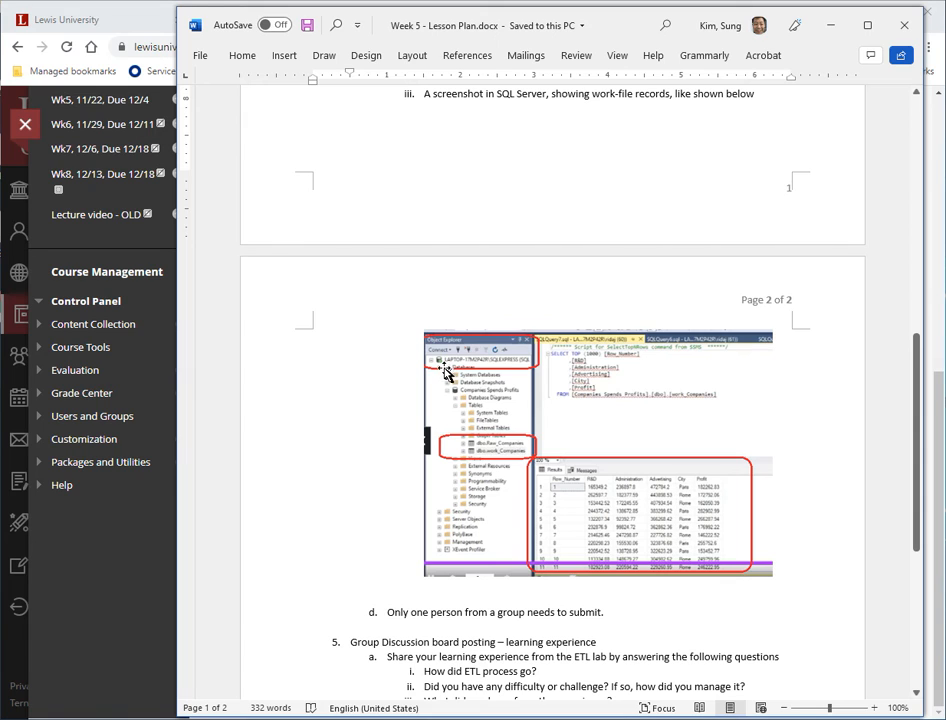
mouse_move(517, 367)
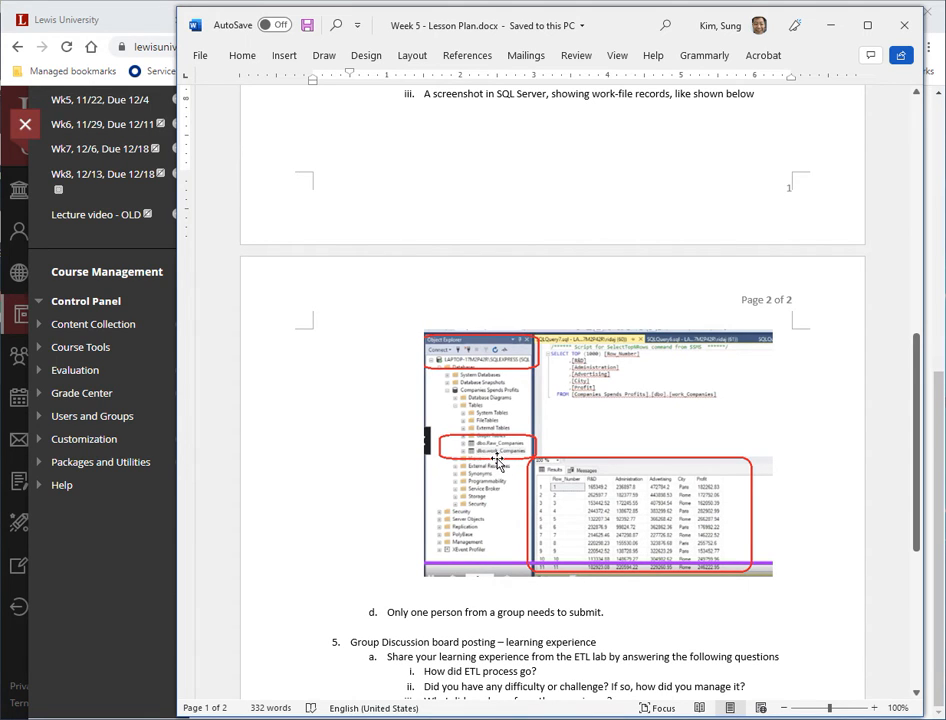
mouse_move(590, 382)
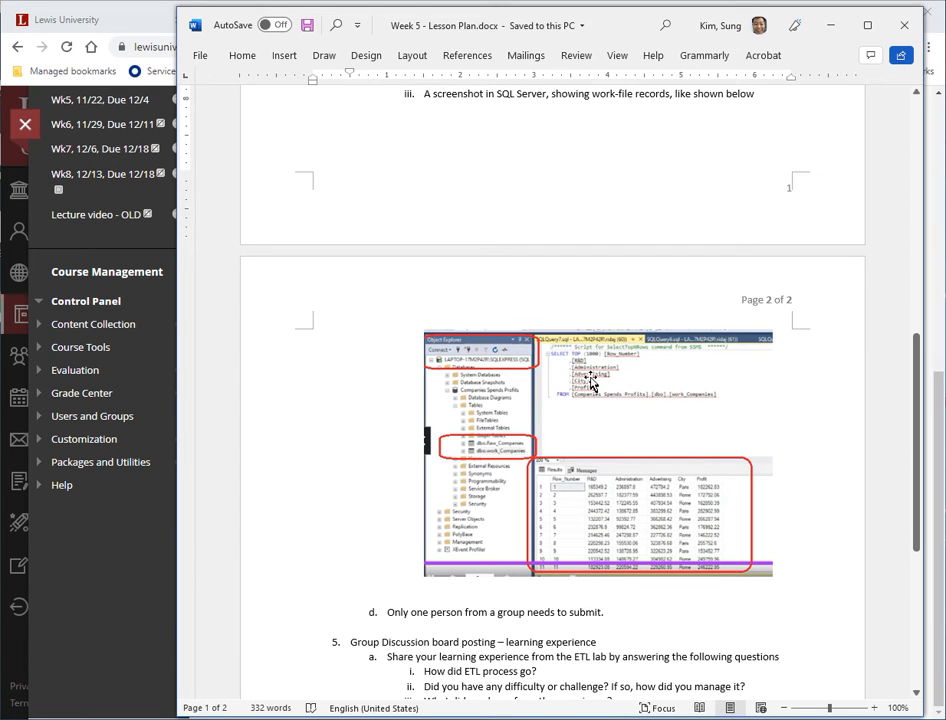
mouse_move(698, 371)
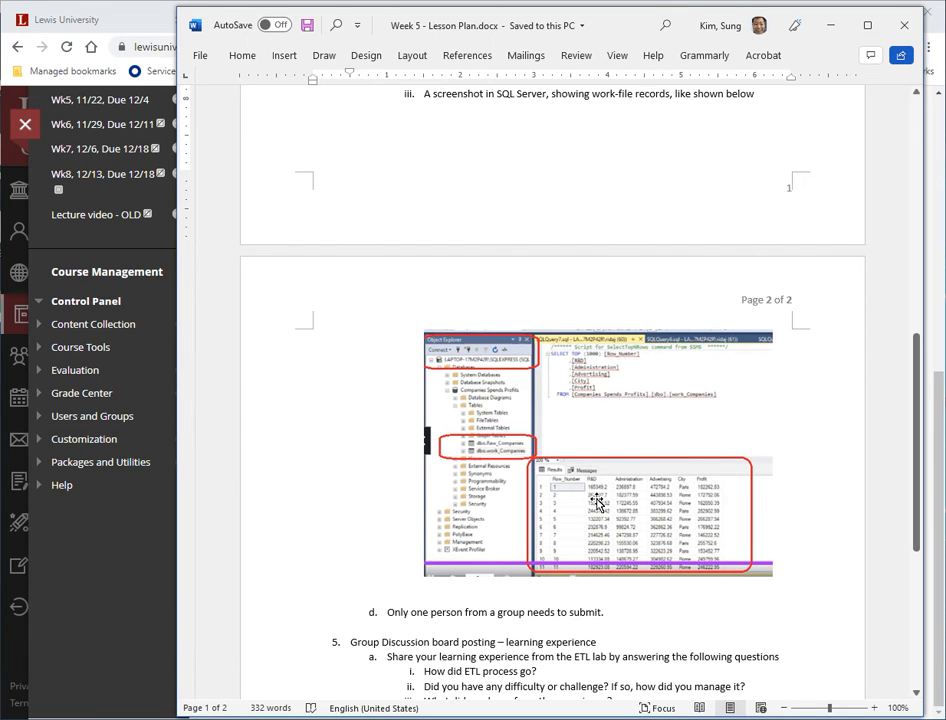
mouse_move(562, 402)
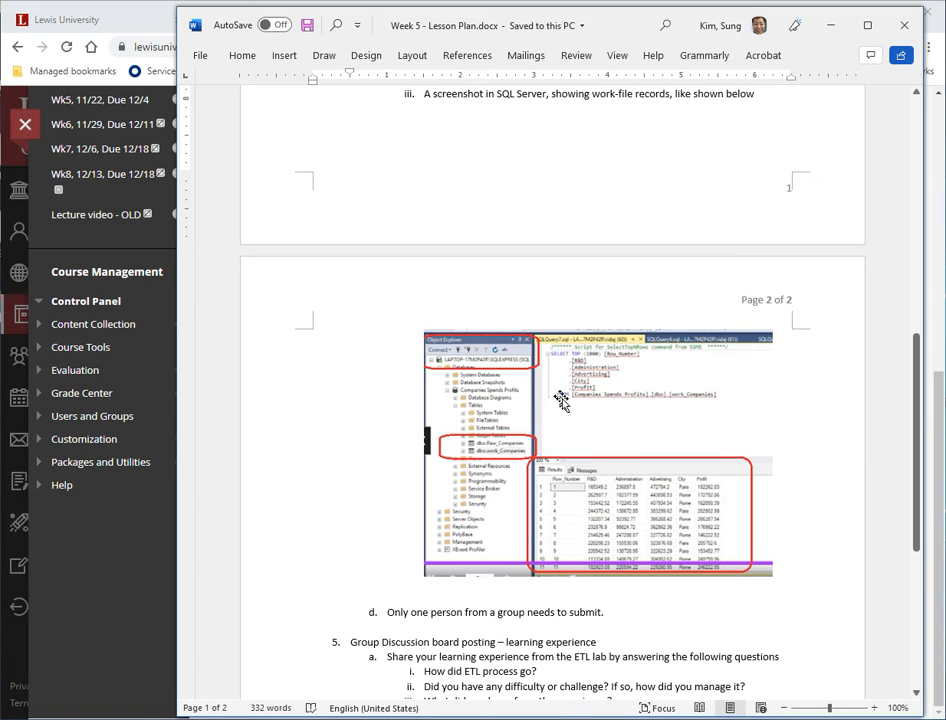
mouse_move(617, 22)
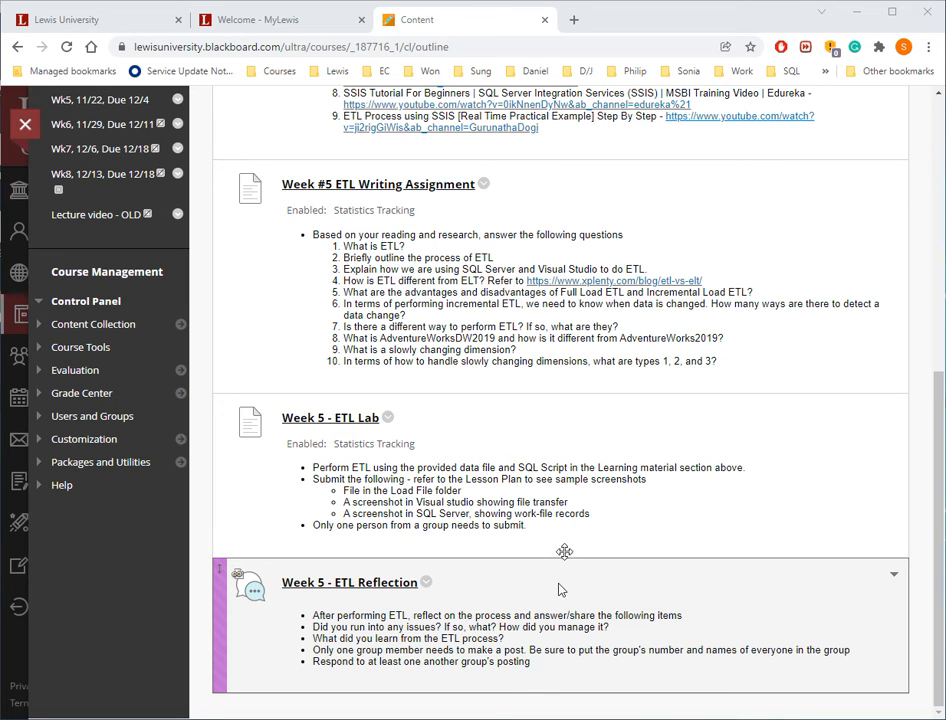
Return to the top of the page and open Week 5 - Lesson Plan.docx
scroll("up", 3)
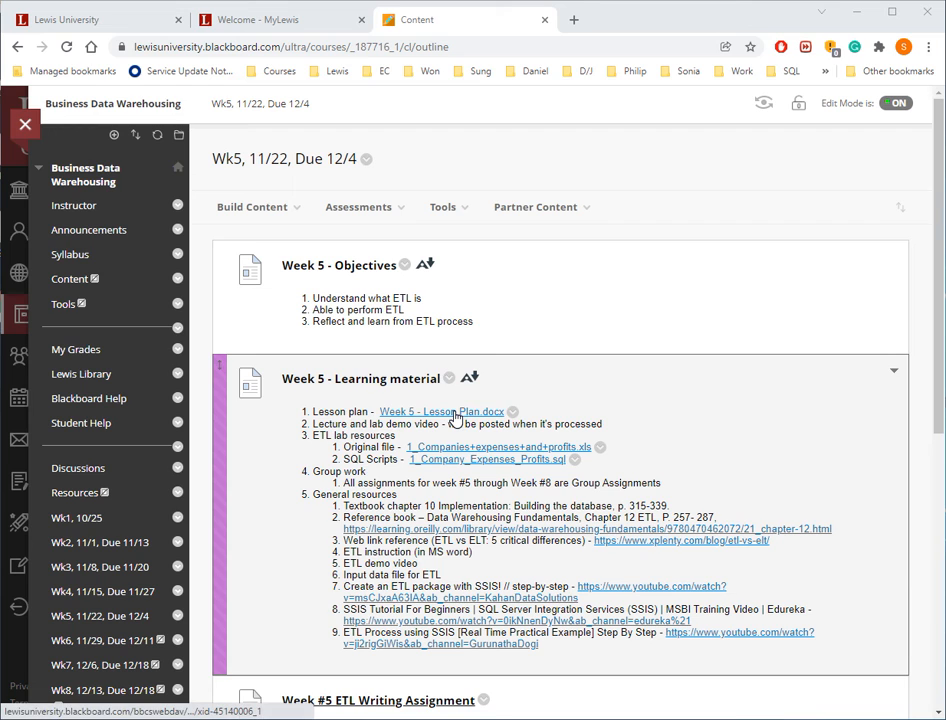
left_click(441, 411)
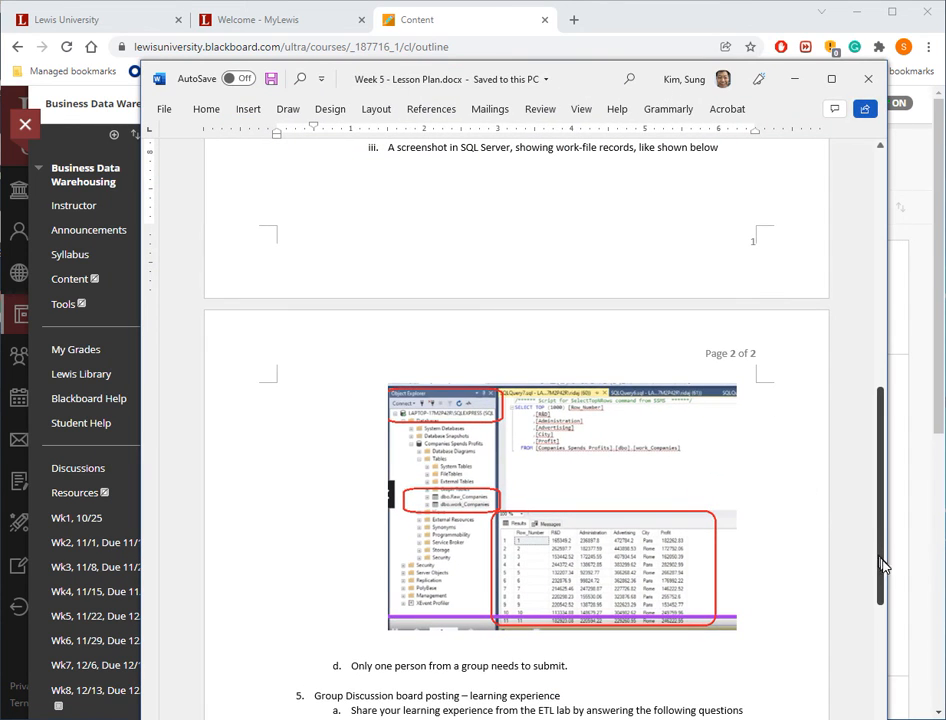
Scroll through the Week 5 lesson plan top to bottom, then close the document
scroll("up", 3)
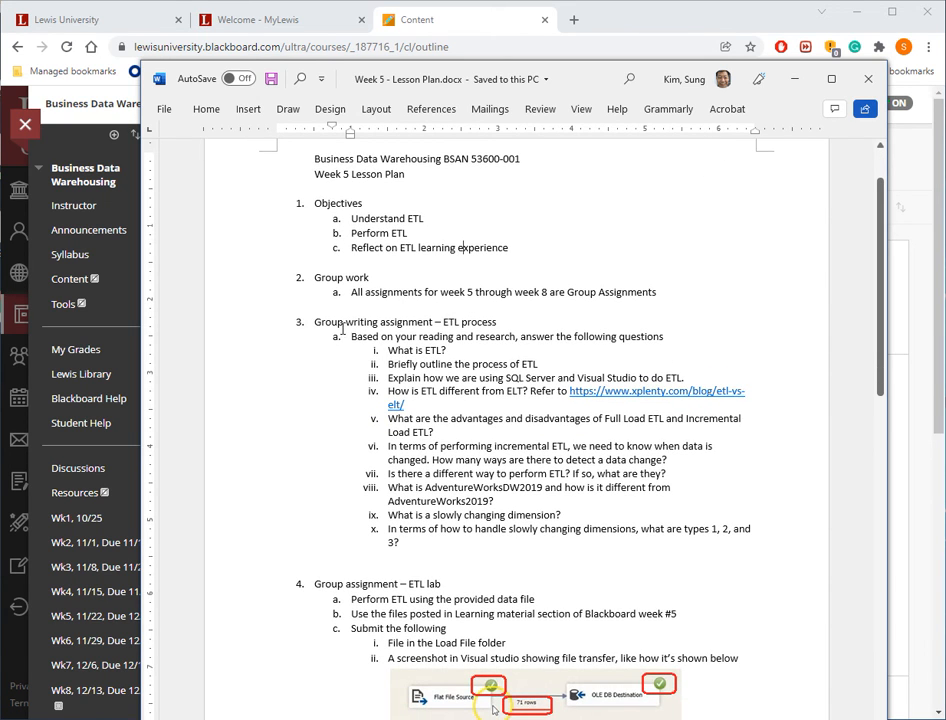
scroll("down", 3)
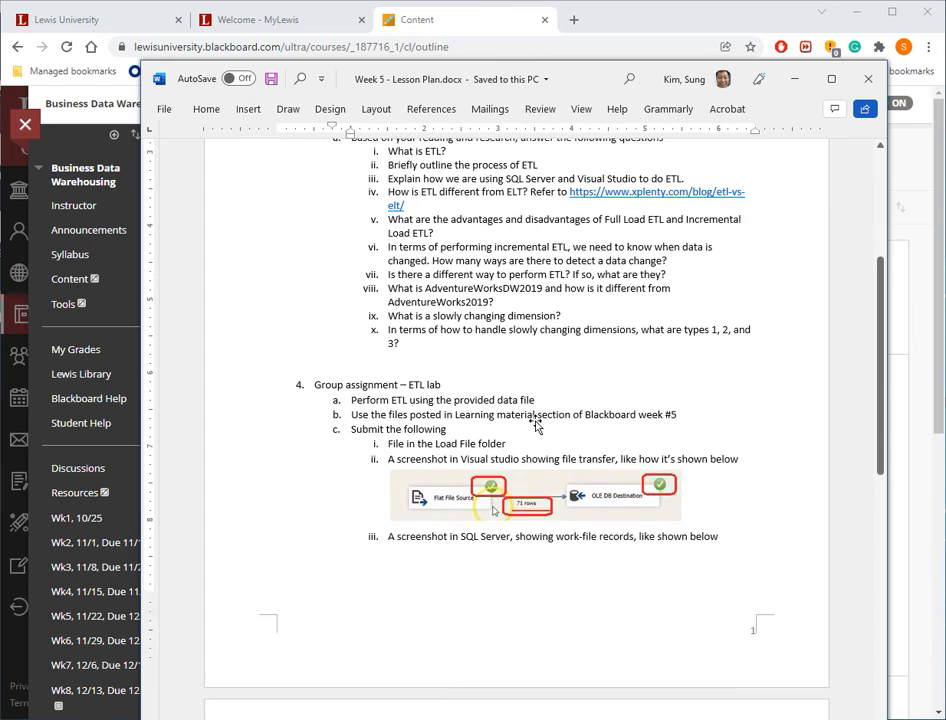
scroll("down", 3)
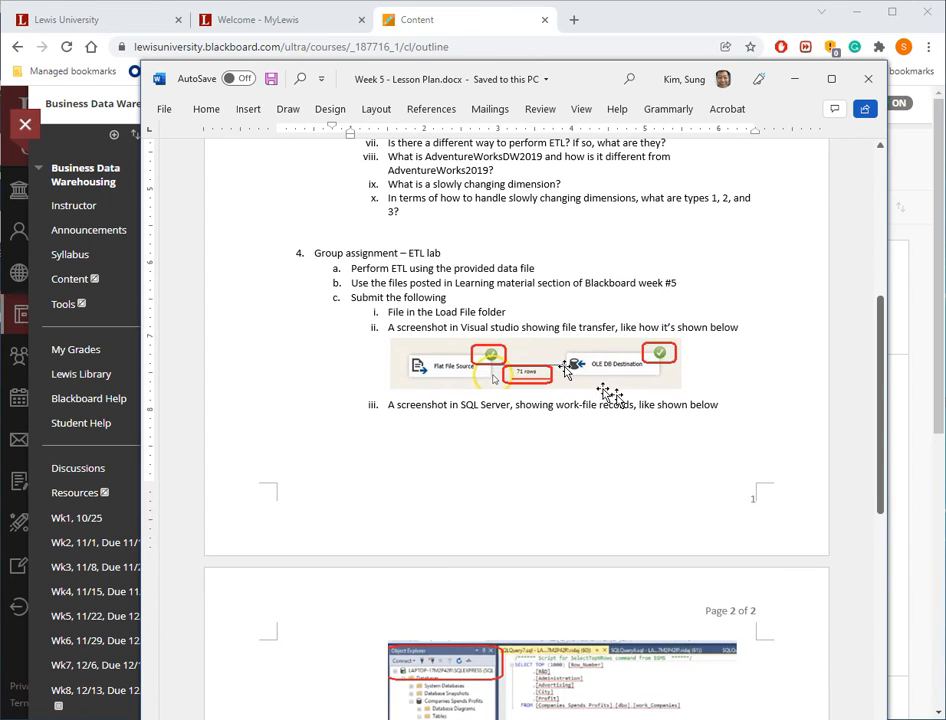
scroll("down", 3)
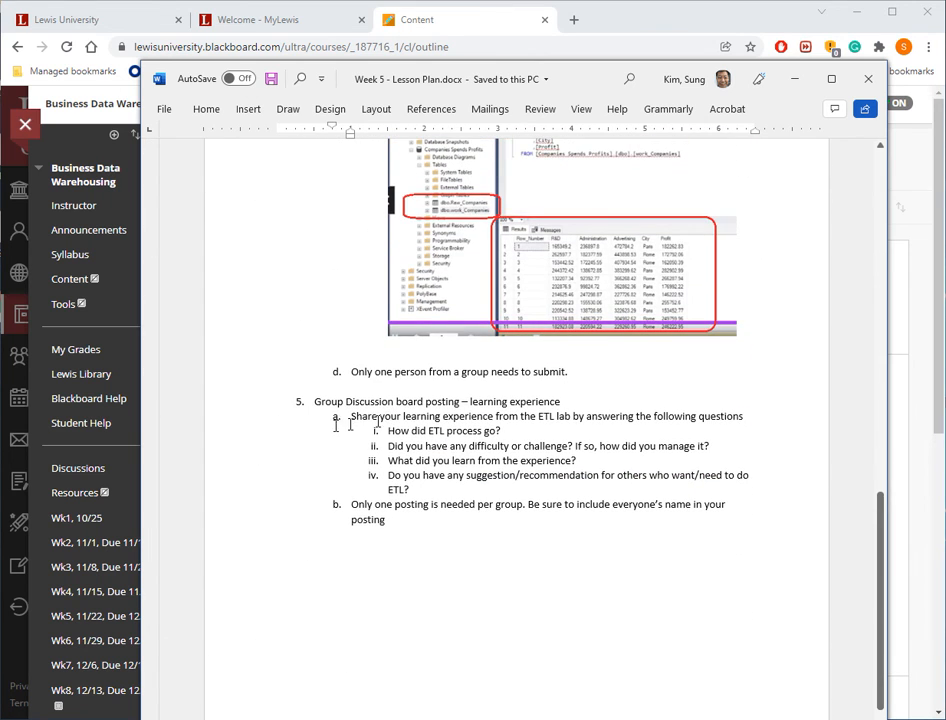
scroll("down", 3)
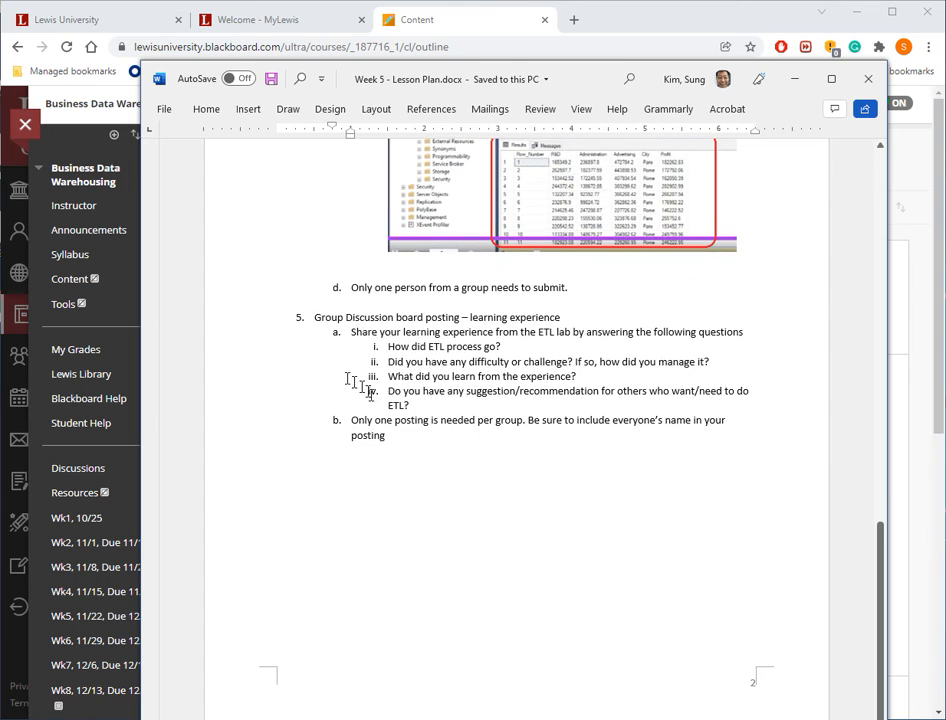
mouse_move(868, 79)
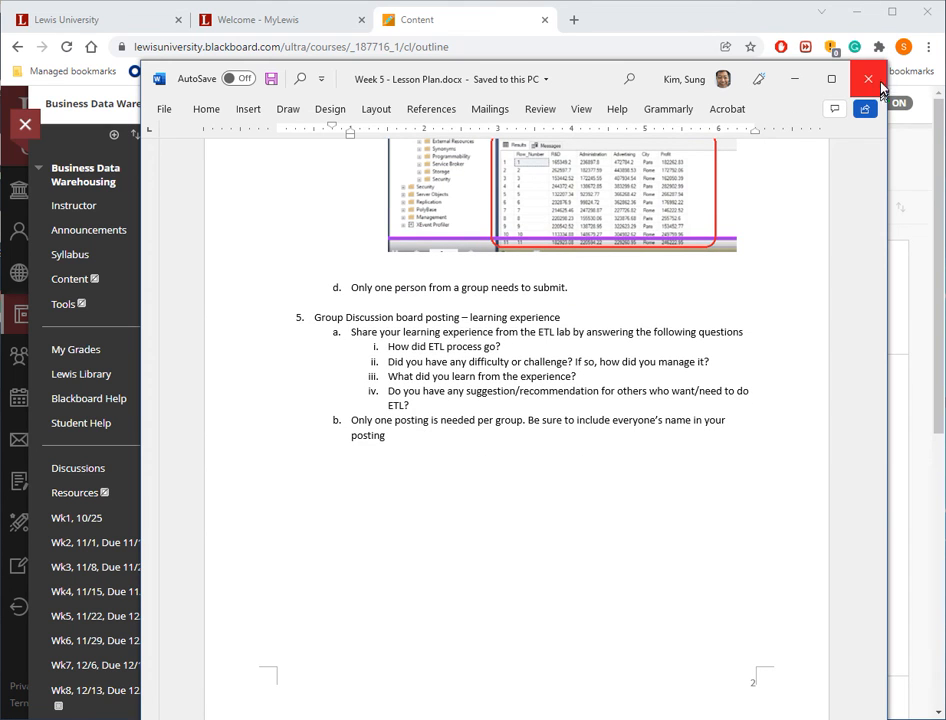
left_click(868, 79)
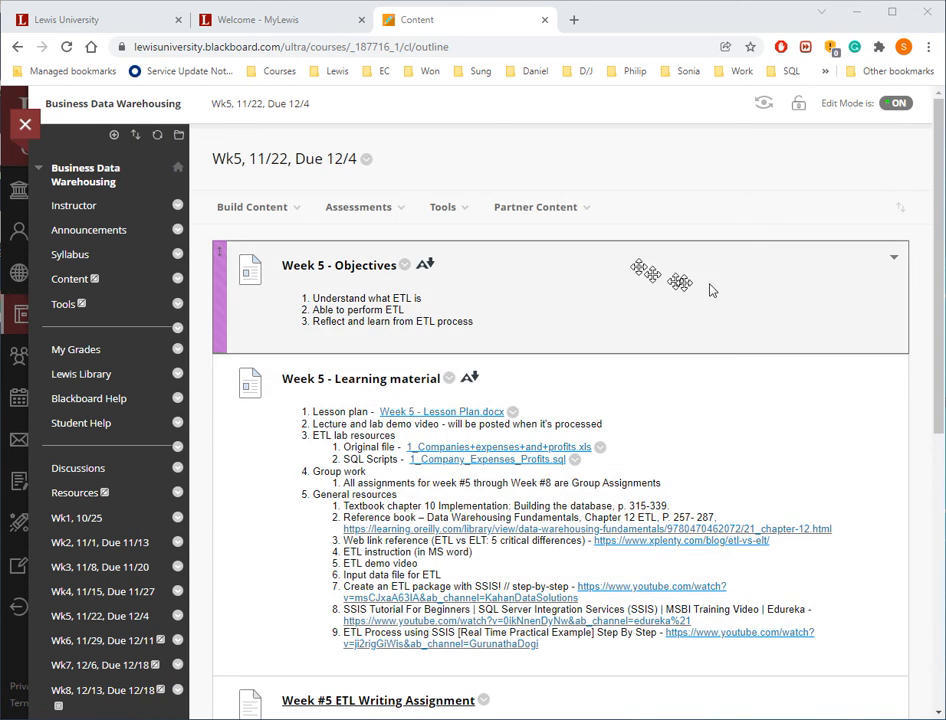
mouse_move(705, 227)
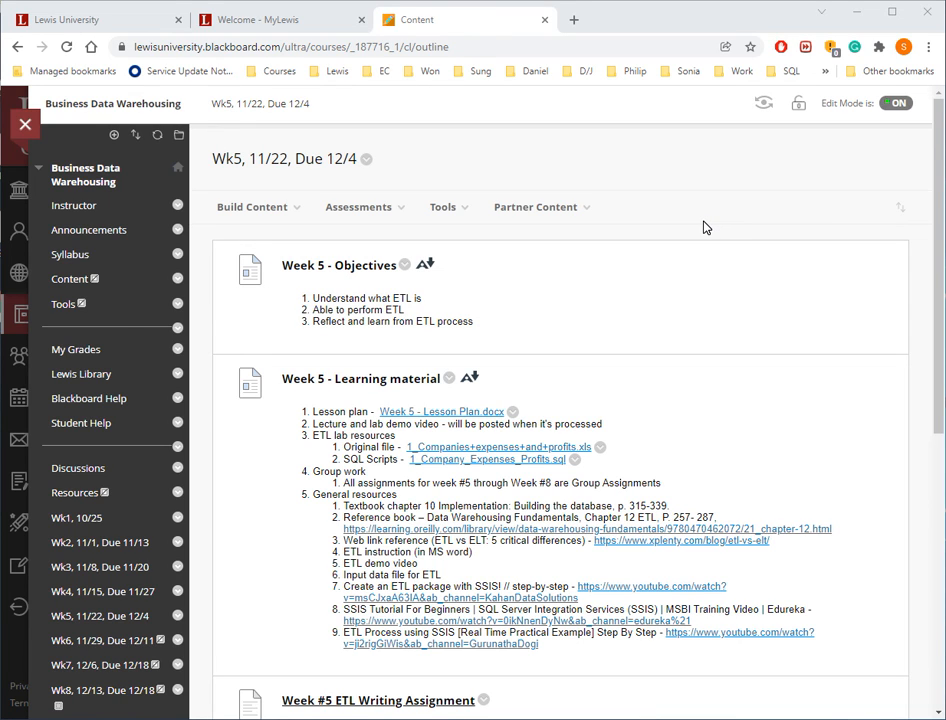